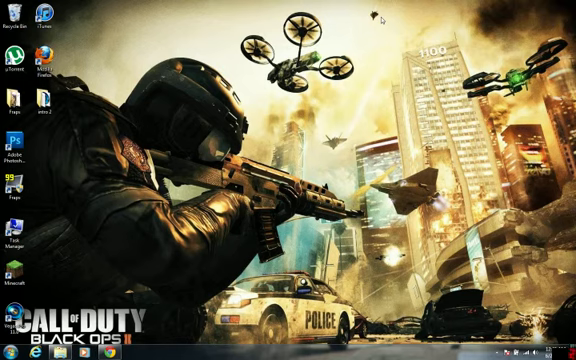
mouse_move(358, 92)
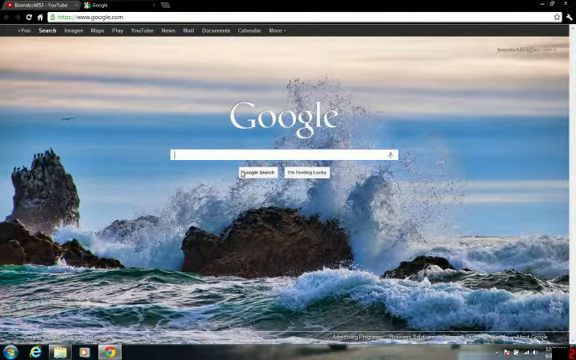
Search Google for 'wallpaperswide' and go to the wallpaperswide.com result
text(Wall)
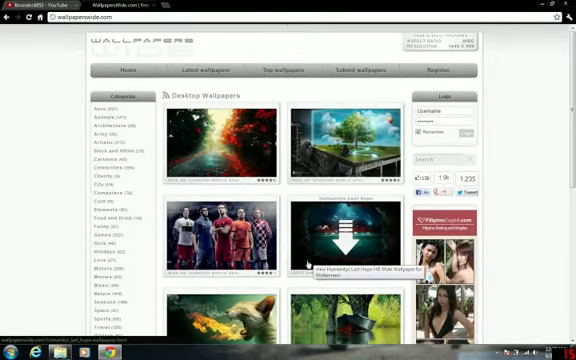
Browse down the homepage and into the Games wallpaper category
scroll(down, 3)
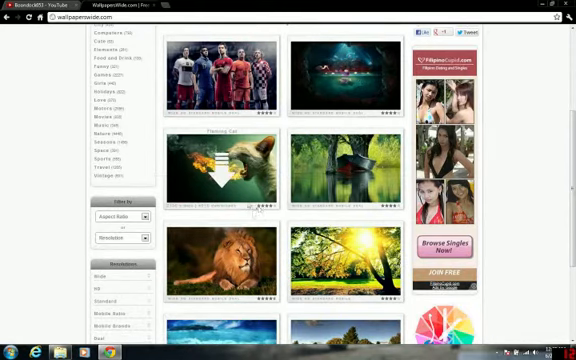
scroll(down, 3)
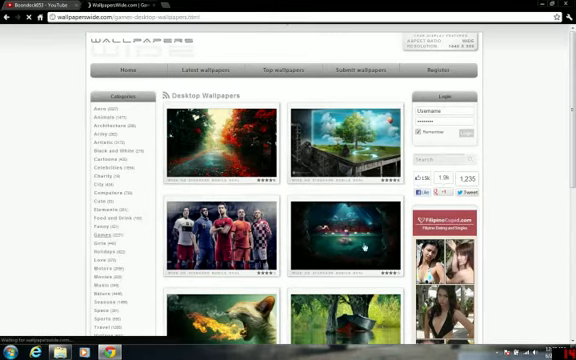
scroll(down, 3)
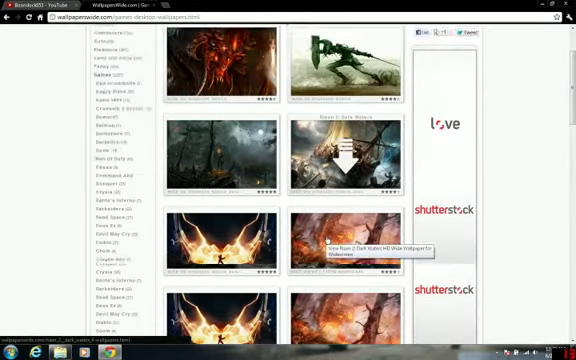
scroll(down, 3)
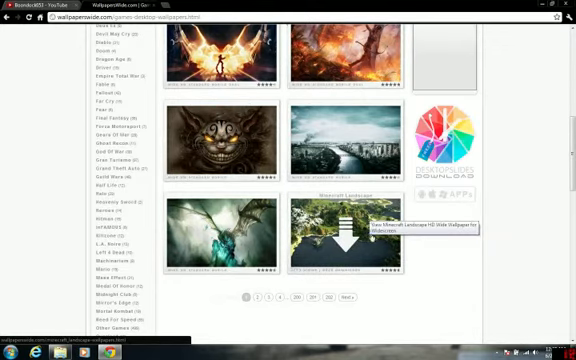
mouse_move(290, 308)
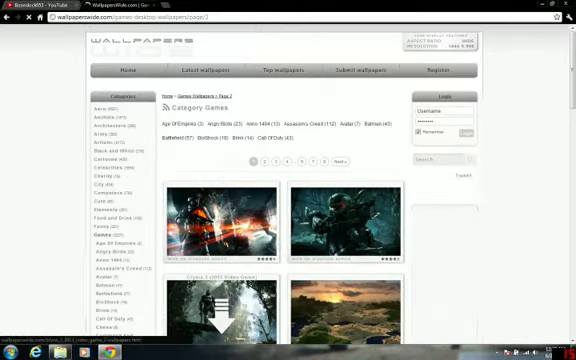
scroll(down, 3)
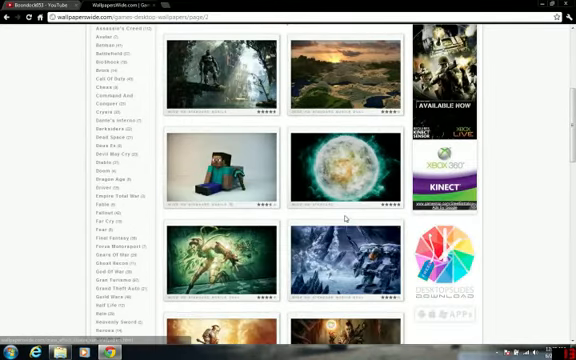
scroll(down, 3)
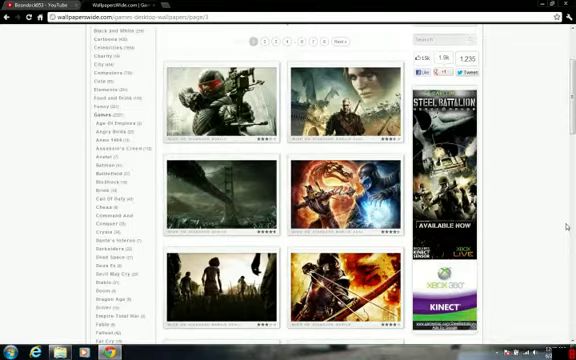
scroll(down, 3)
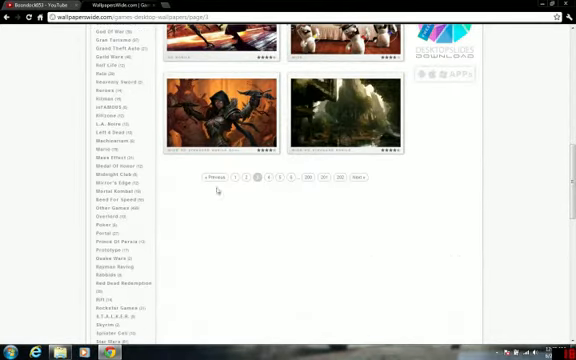
Move to a later page of game wallpaper thumbnails and look through it
click(272, 180)
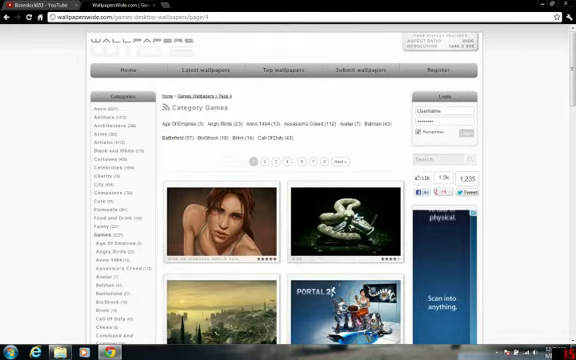
scroll(down, 3)
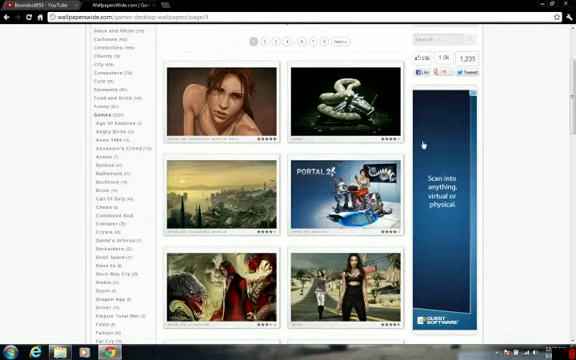
scroll(down, 3)
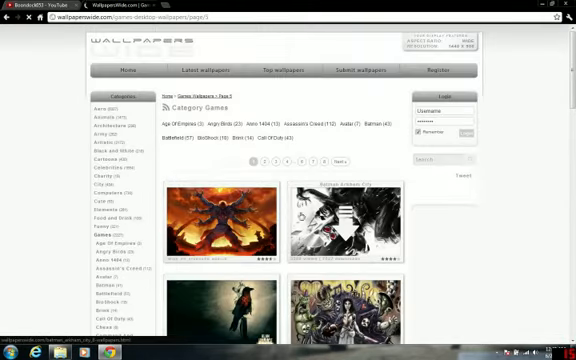
Browse further Games pages until reaching the Call Of Duty subcategory listing
scroll(down, 3)
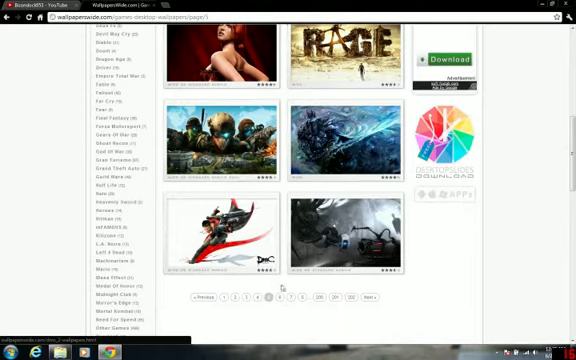
mouse_move(344, 230)
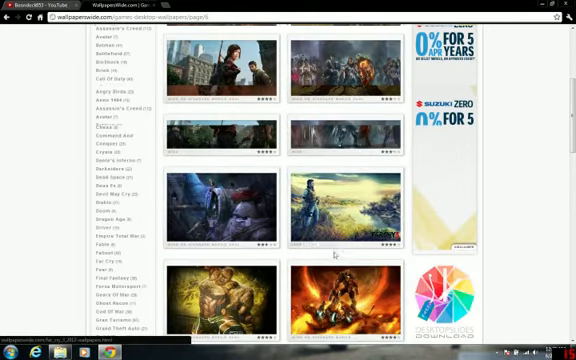
scroll(down, 3)
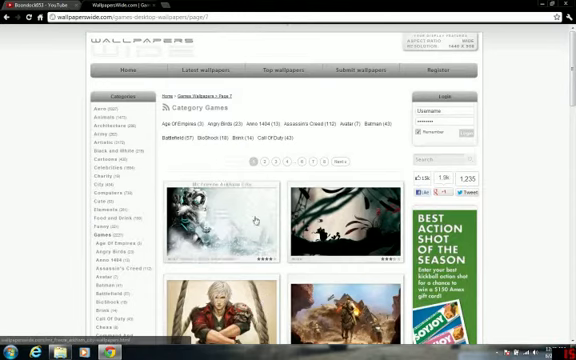
scroll(down, 3)
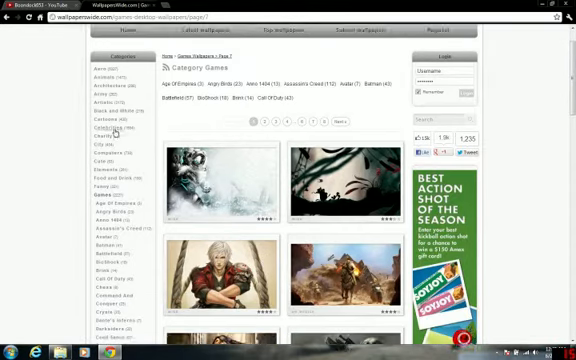
scroll(down, 3)
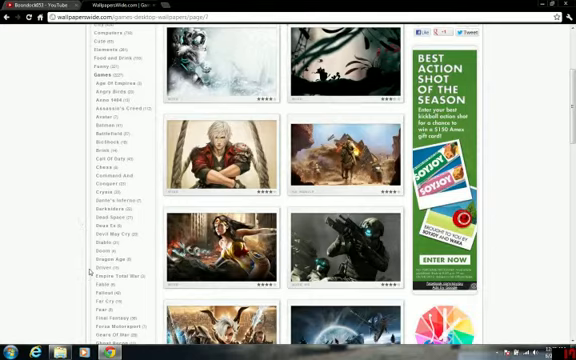
scroll(down, 3)
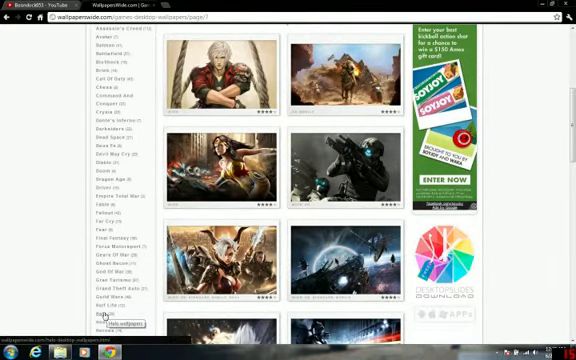
scroll(down, 3)
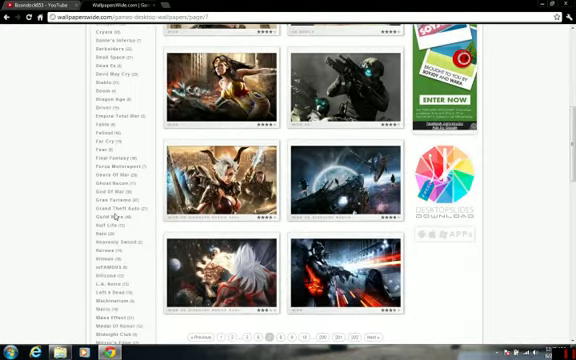
scroll(down, 3)
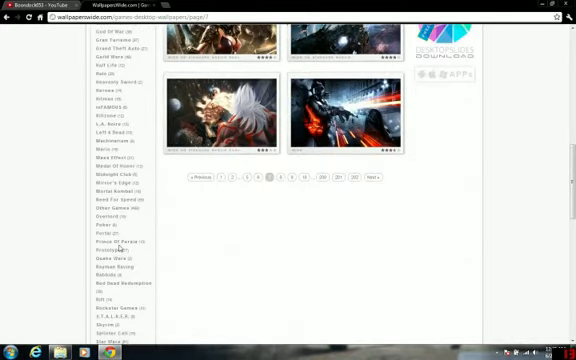
scroll(down, 3)
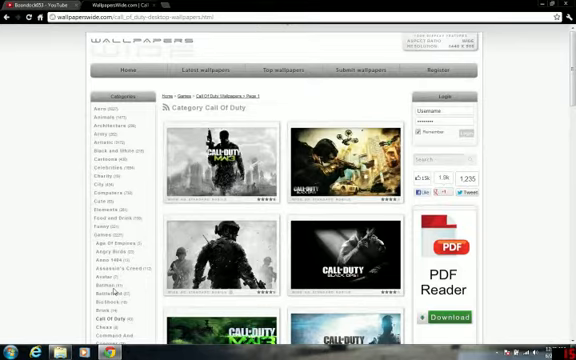
Download the Black Ops II wallpaper at a chosen resolution and view it in Windows Photo Viewer
scroll(down, 3)
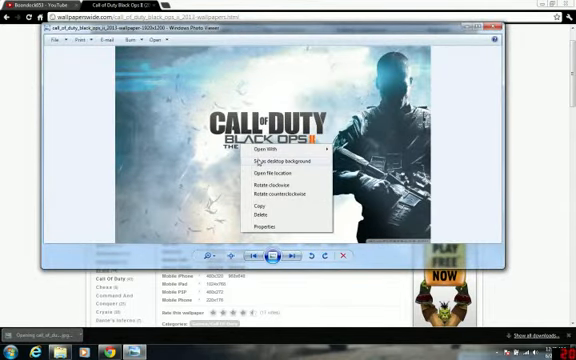
Set the Black Ops II image as the desktop background from Windows Photo Viewer
click(284, 160)
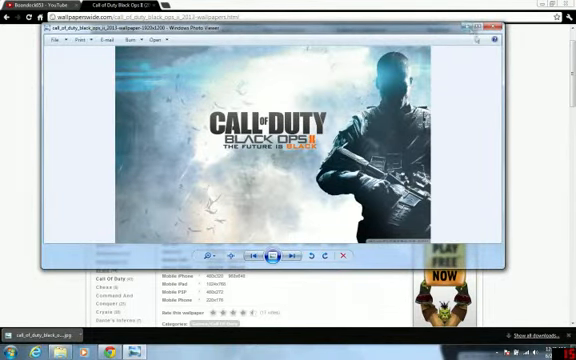